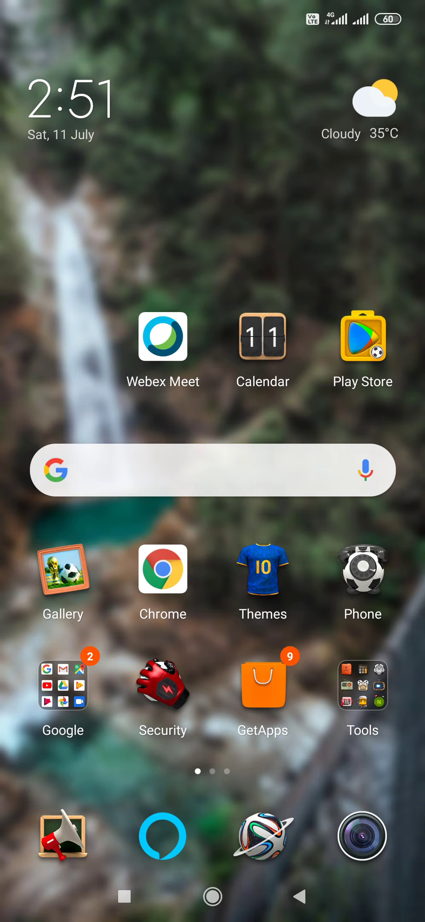
pyautogui.click(212, 471)
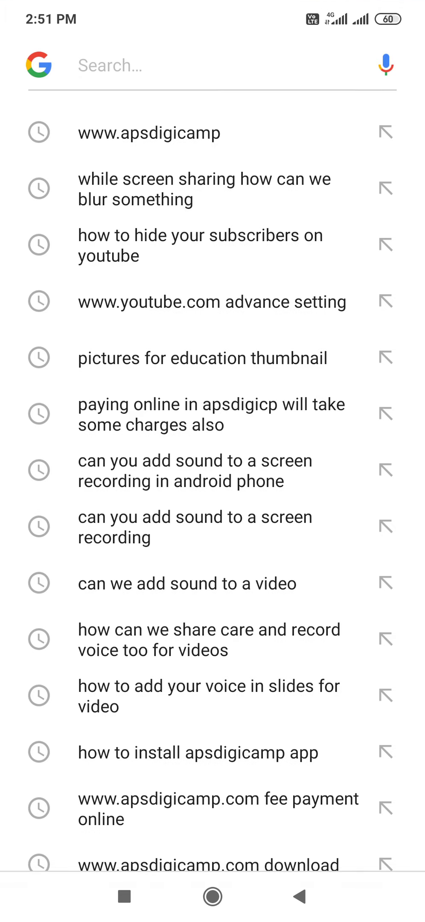
pyautogui.write('www')
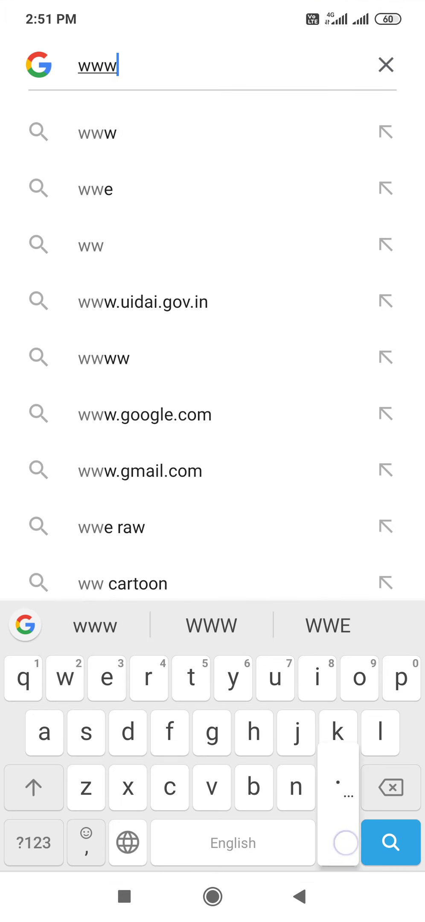
pyautogui.write('.apsdigicamp.co')
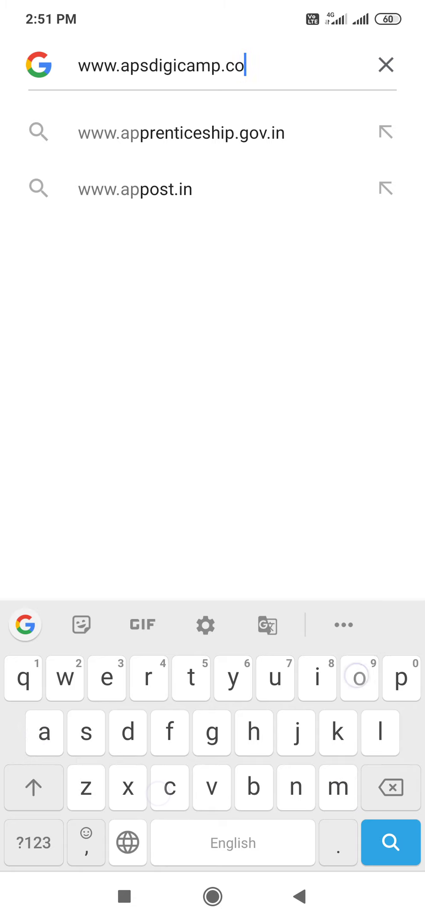
pyautogui.click(390, 843)
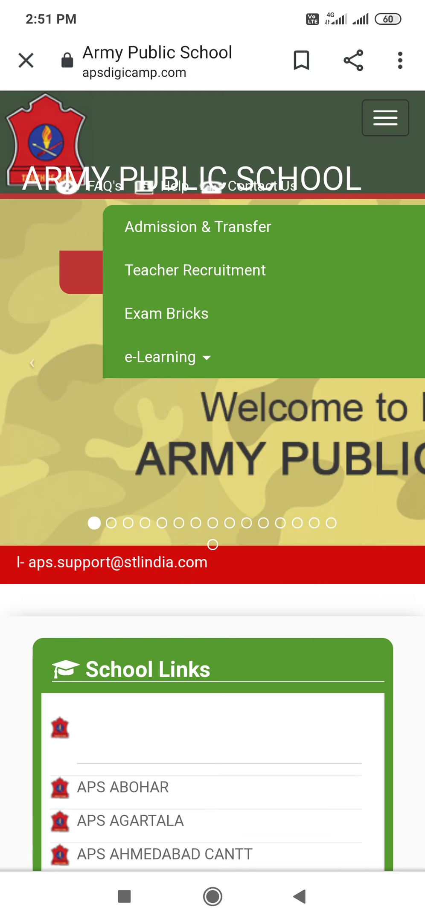
# Dismiss the site menu and reach the Student login form's User Name field.
pyautogui.click(401, 60)
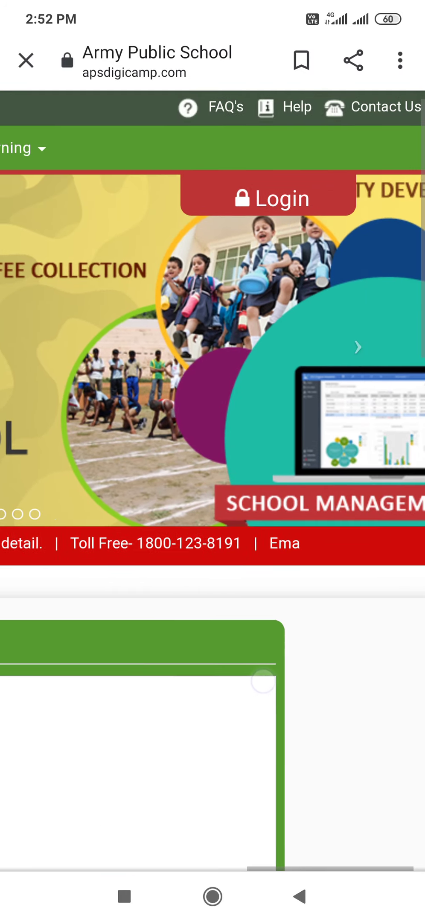
pyautogui.scroll(-3)
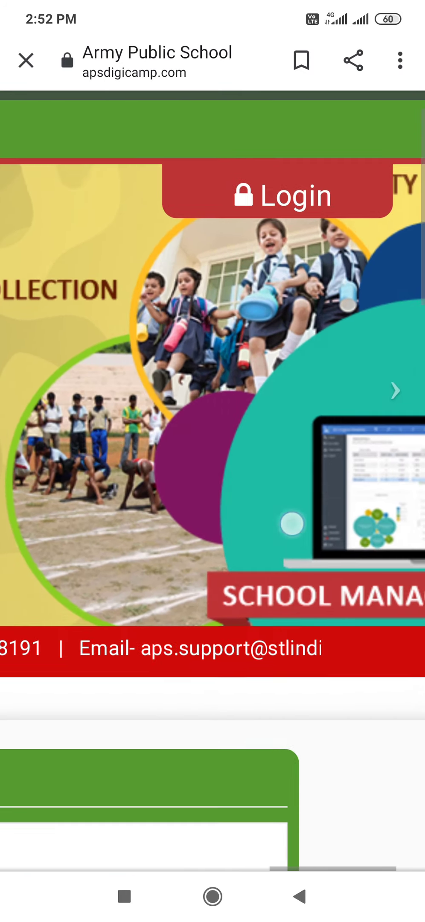
pyautogui.click(277, 194)
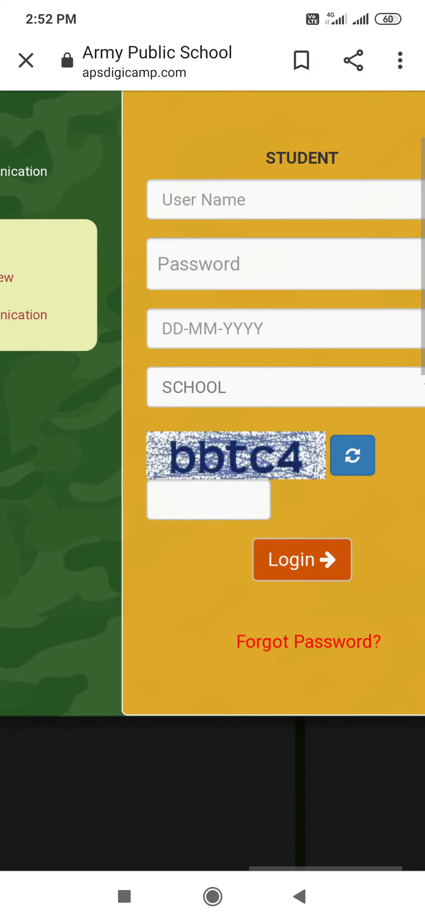
pyautogui.click(283, 200)
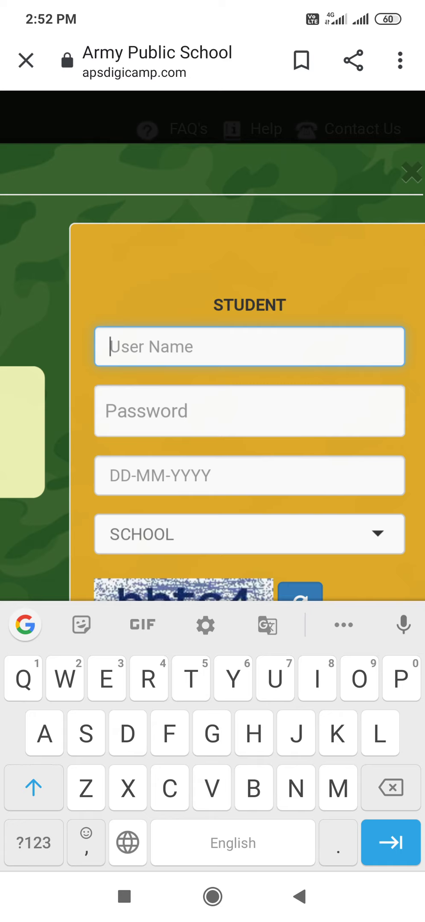
pyautogui.click(33, 843)
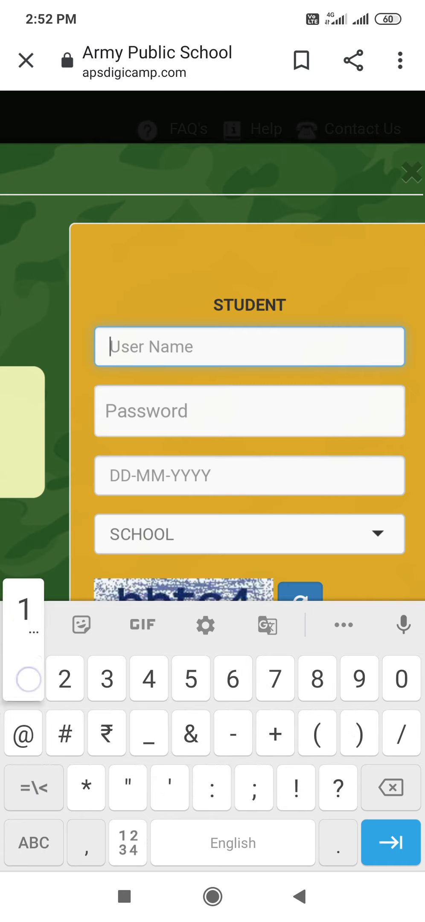
pyautogui.write('1044')
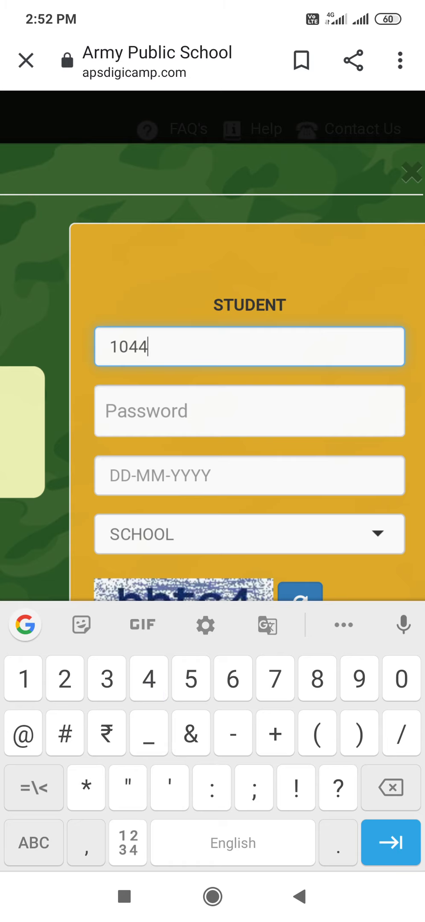
pyautogui.write('6')
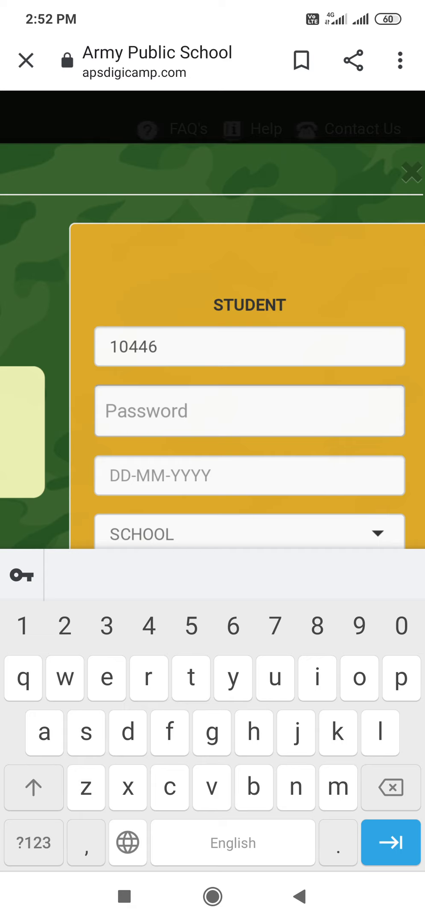
pyautogui.write('p')
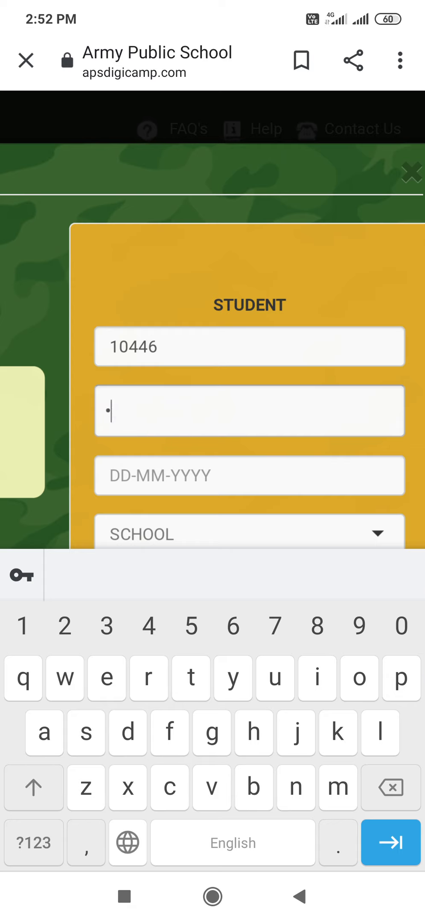
pyautogui.write('w')
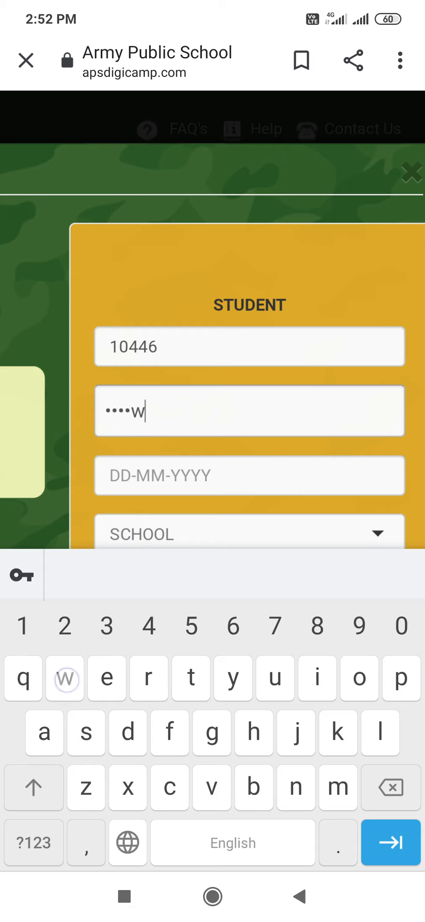
pyautogui.click(249, 476)
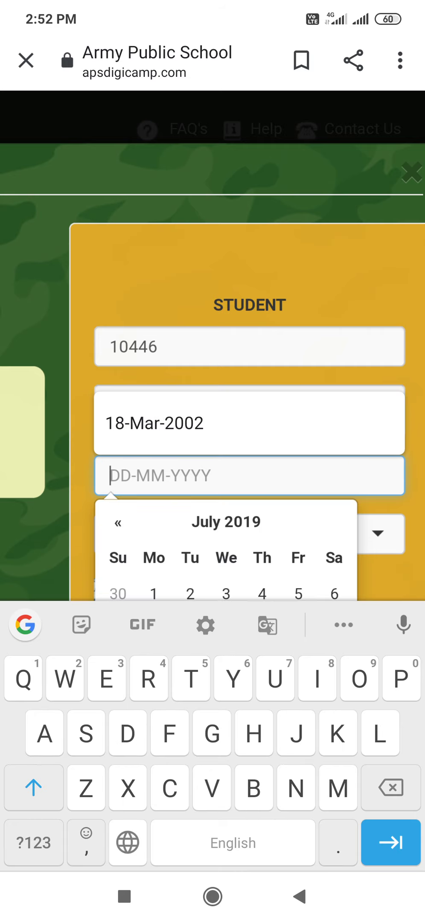
# Pick 18 March 2002 as the date of birth in the calendar picker.
pyautogui.click(345, 546)
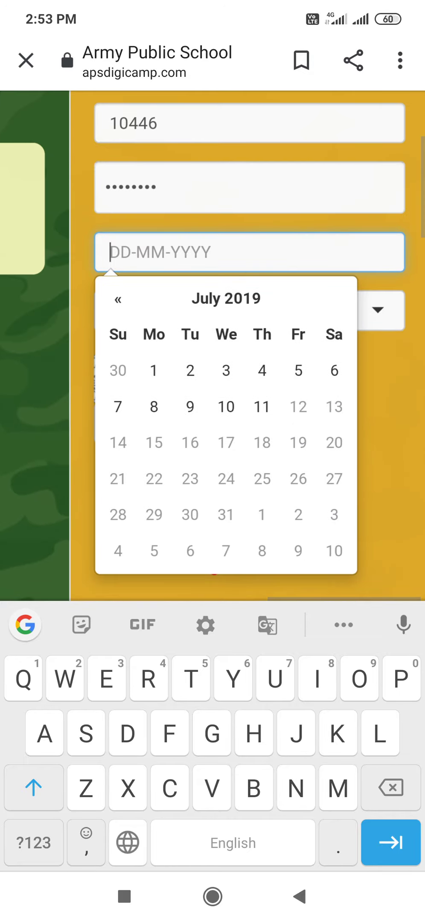
pyautogui.click(226, 298)
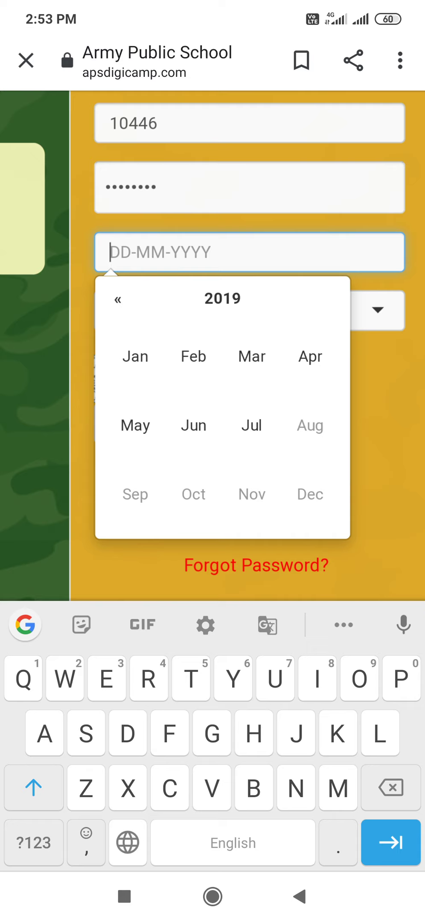
pyautogui.click(222, 298)
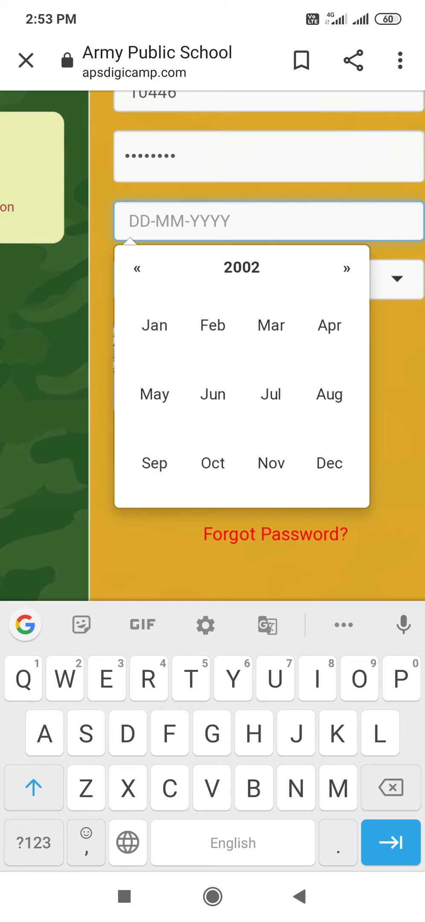
pyautogui.click(271, 325)
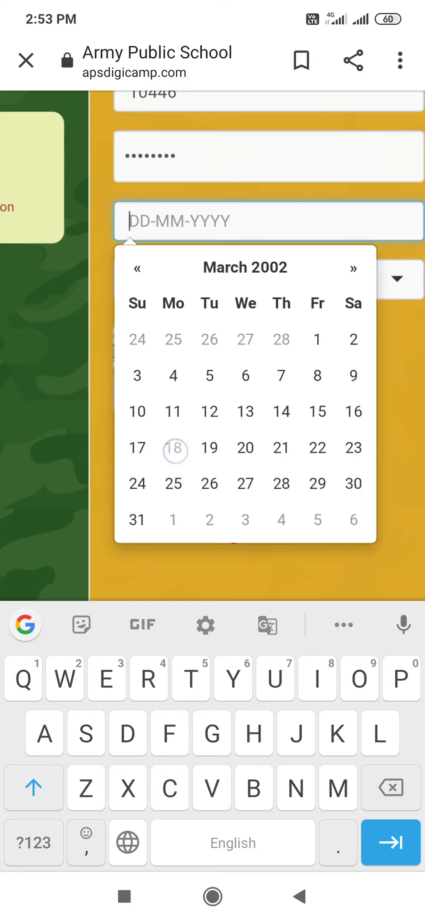
pyautogui.click(174, 448)
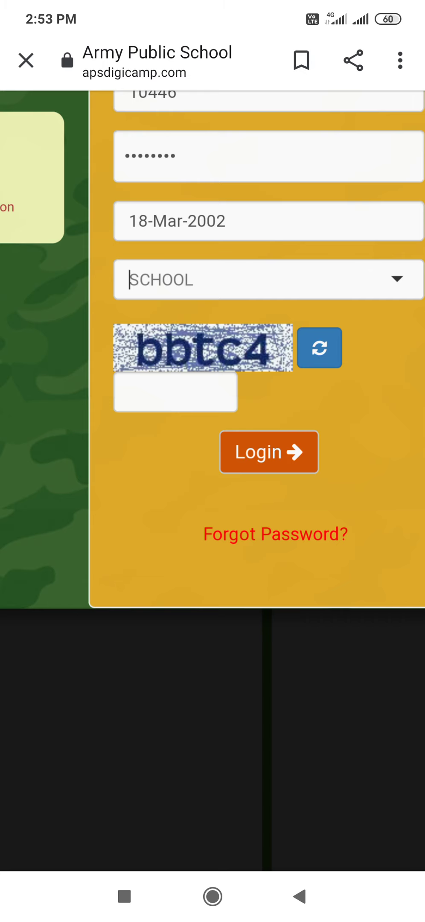
# Choose the Roorkee school from the school matches.
pyautogui.write('R')
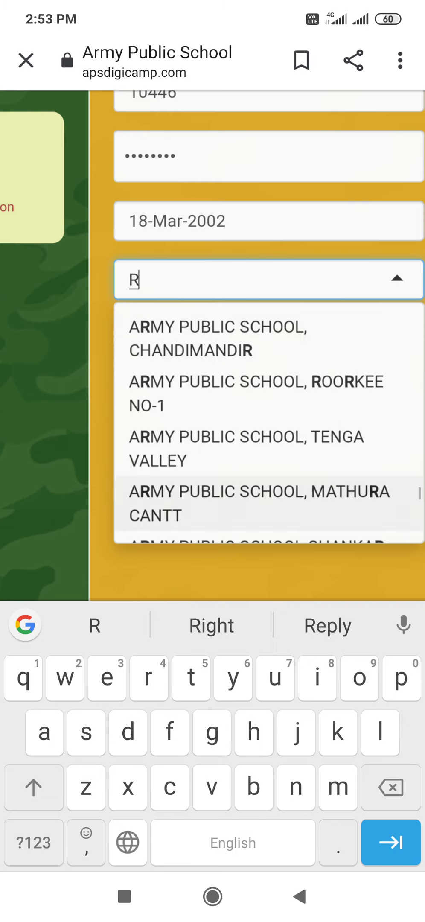
pyautogui.write('oo')
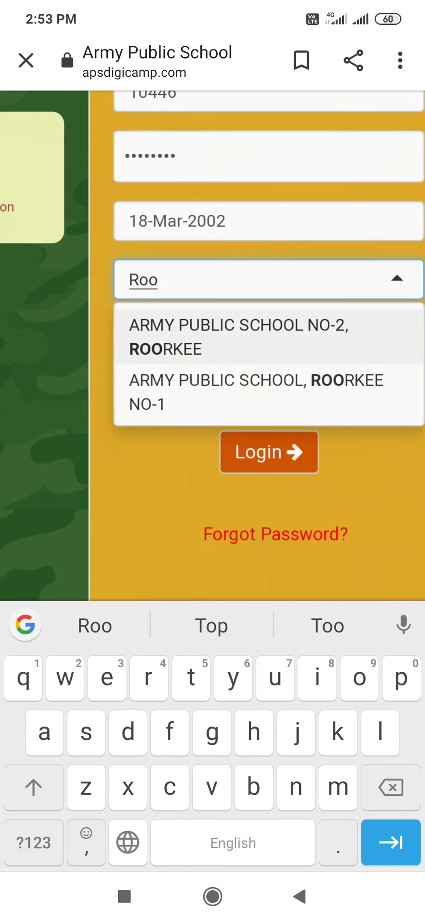
pyautogui.click(351, 396)
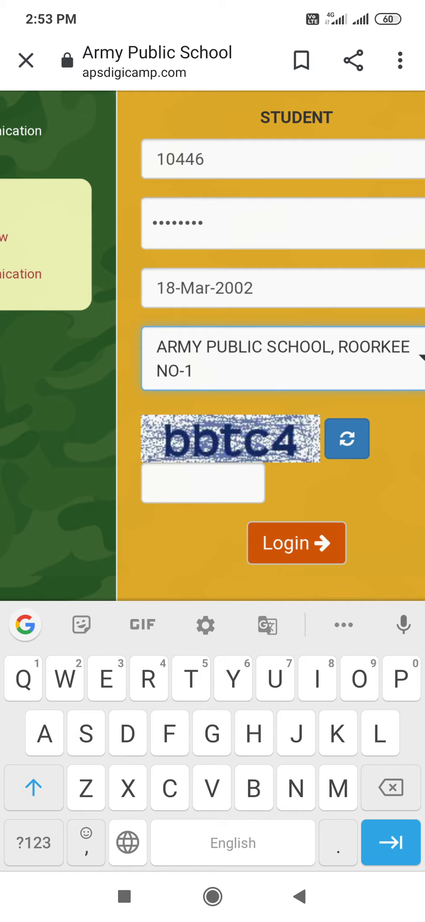
# Enter captcha bbtc4 and submit the student login.
pyautogui.click(203, 484)
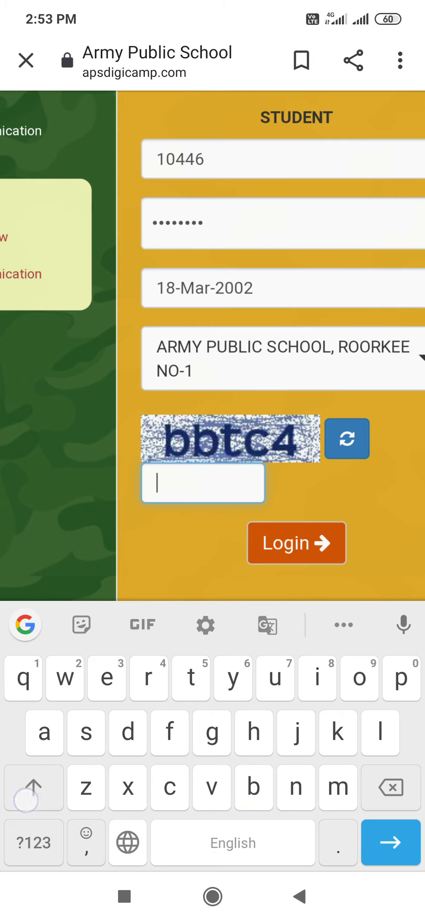
pyautogui.write('bb')
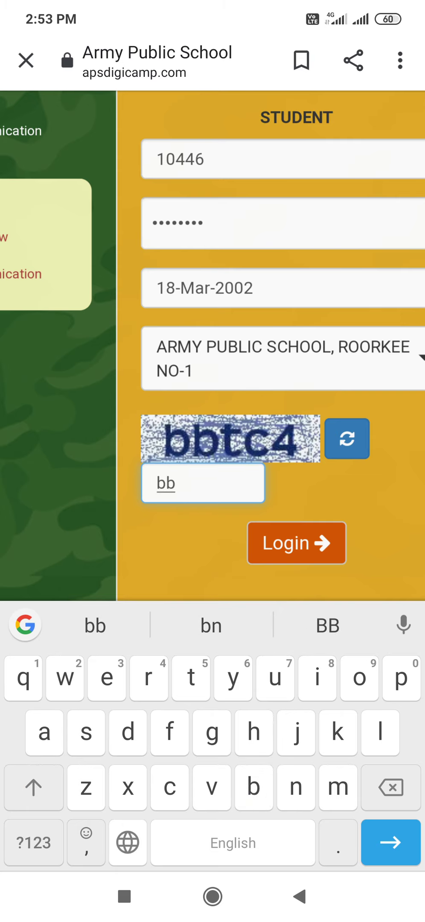
pyautogui.write('tc4')
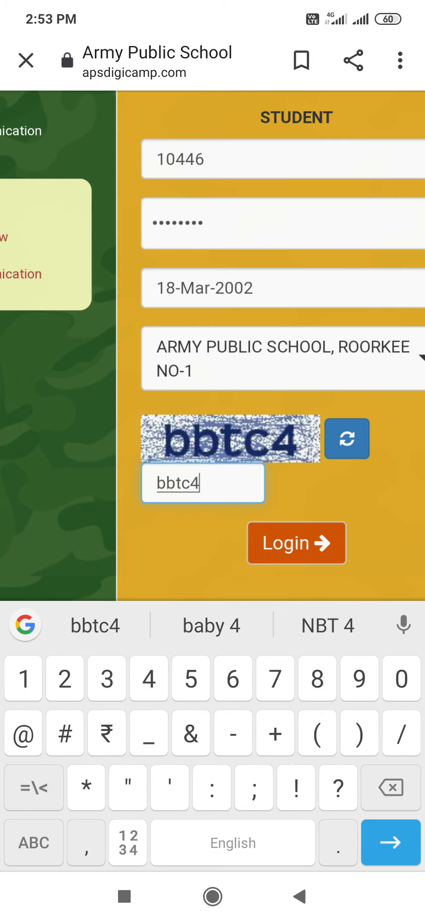
pyautogui.click(296, 543)
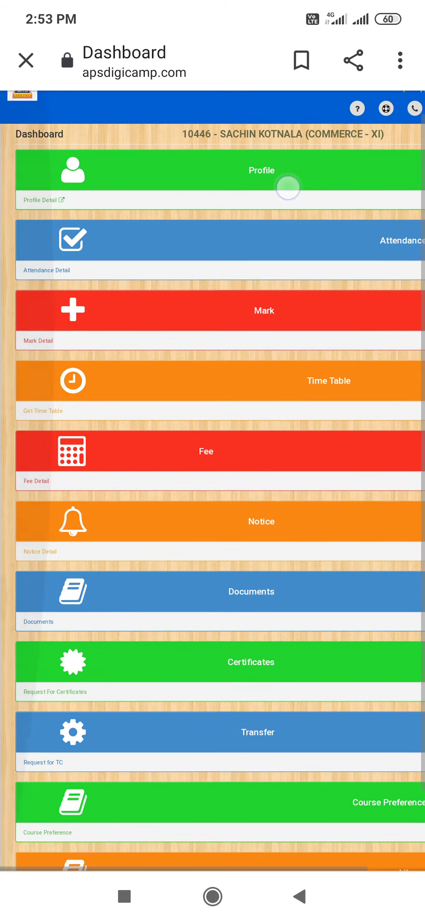
# View the 2020-2021 fee receipt under My Transactions and return to the dashboard.
pyautogui.scroll(-3)
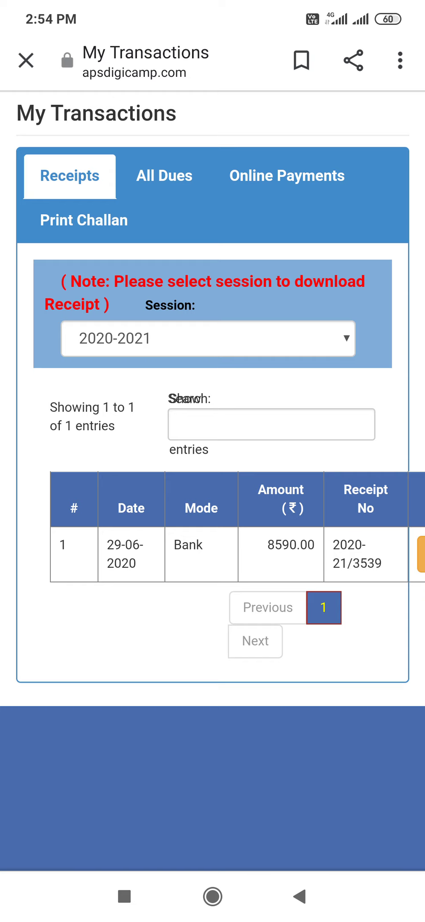
pyautogui.click(83, 220)
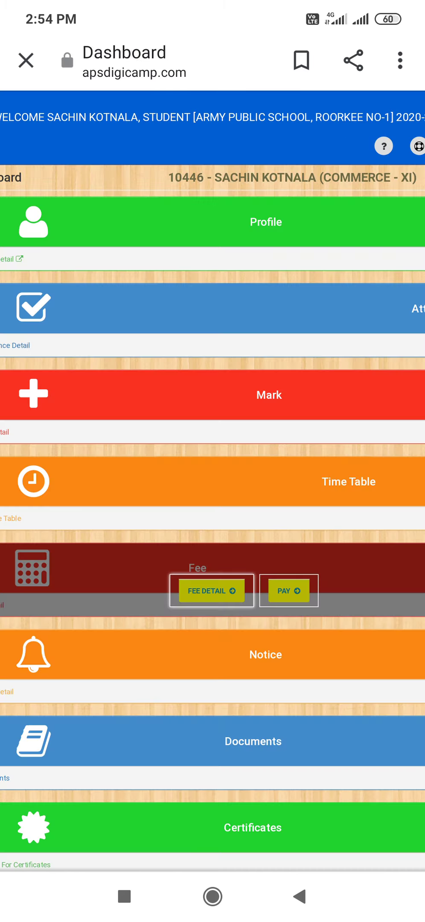
# Review the ₹7170 total payable due and continue to Online Payment.
pyautogui.scroll(-3)
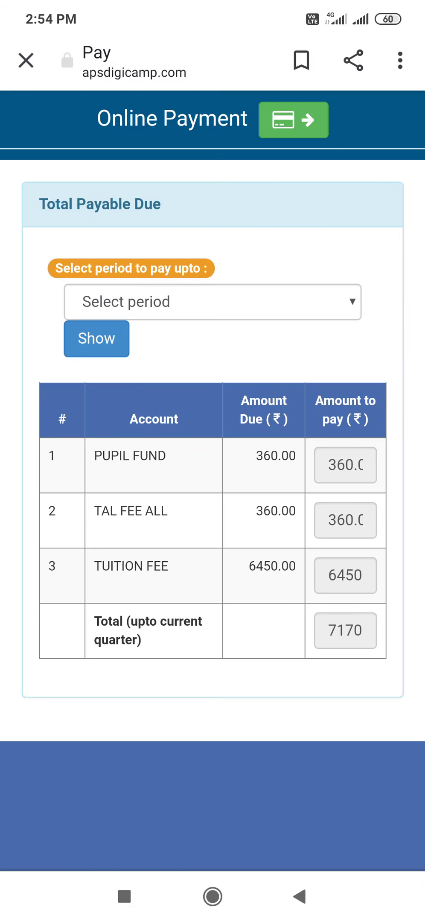
pyautogui.click(212, 301)
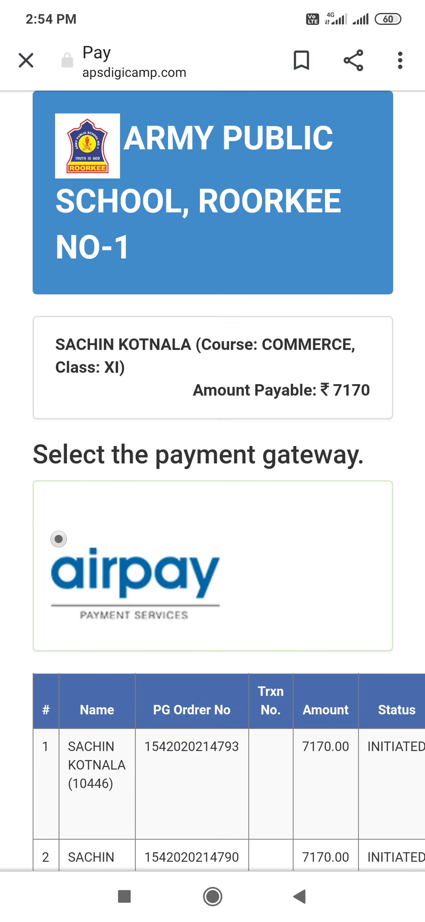
# Proceed with airpay as the gateway to its checkout page for ₹7170.
pyautogui.scroll(-3)
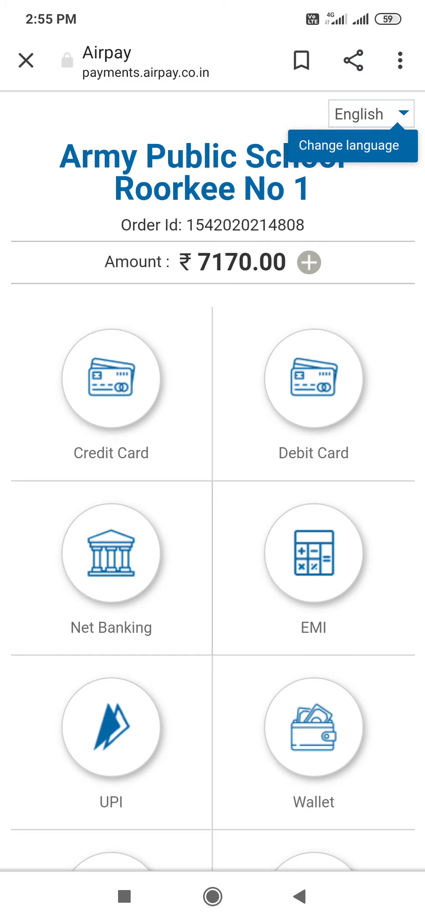
# Scroll through Airpay's card, net banking, UPI, wallet and Phonepe options, then go back.
pyautogui.scroll(-3)
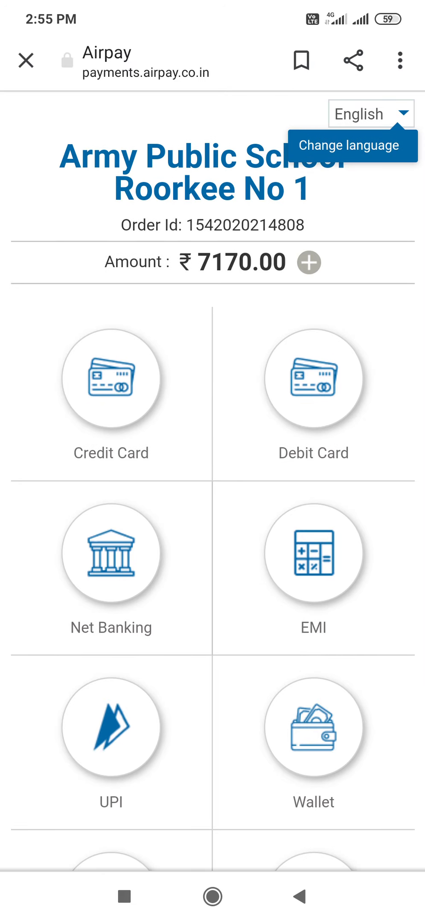
pyautogui.scroll(-3)
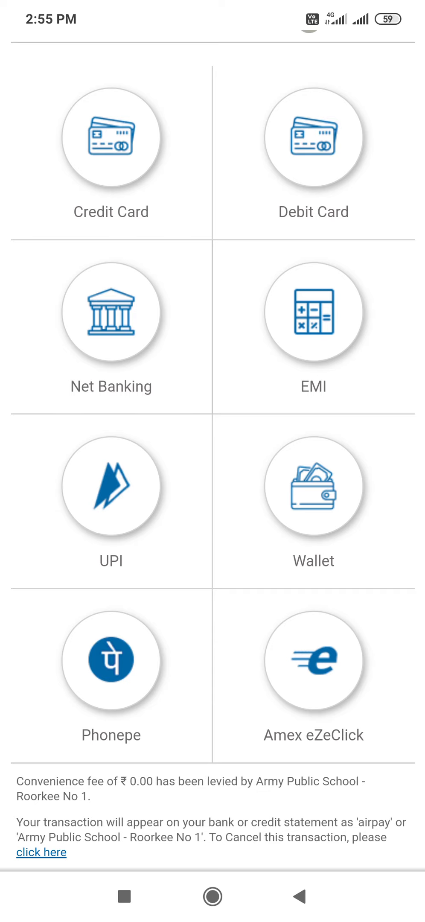
pyautogui.scroll(-3)
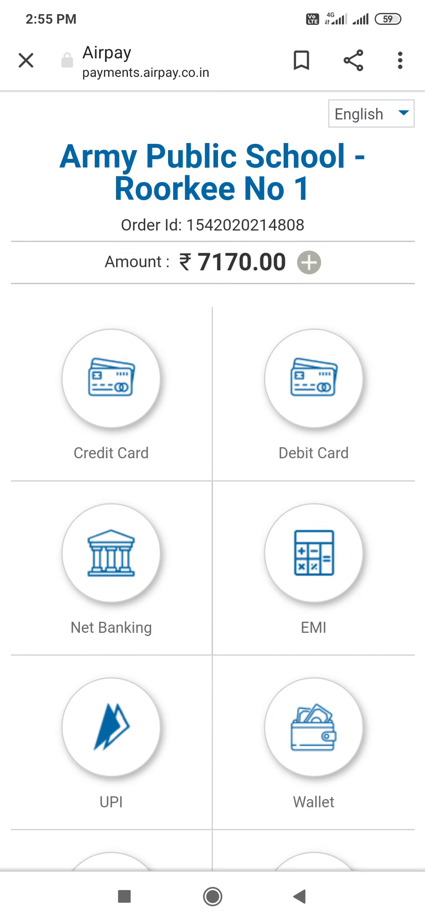
pyautogui.scroll(-3)
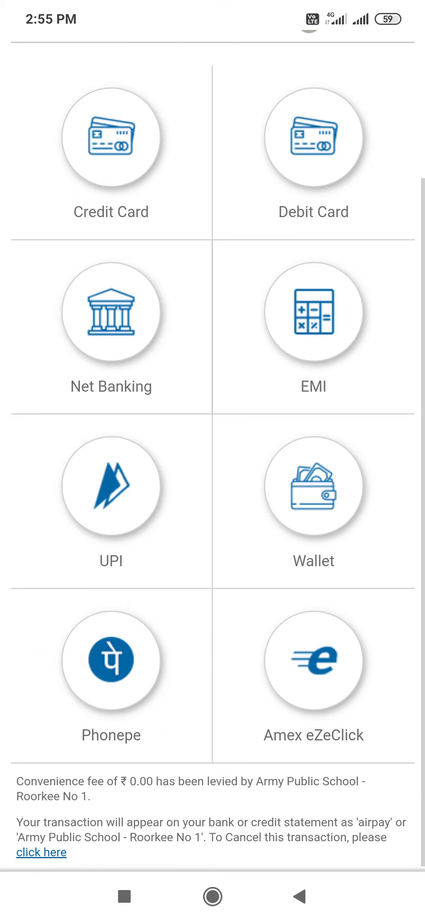
pyautogui.scroll(-3)
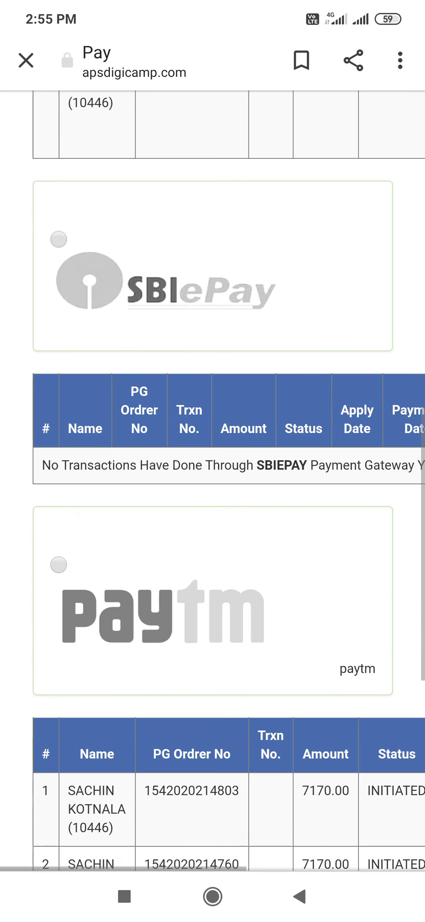
# Select the Paytm gateway and start the ₹7170 fee payment there.
pyautogui.scroll(-3)
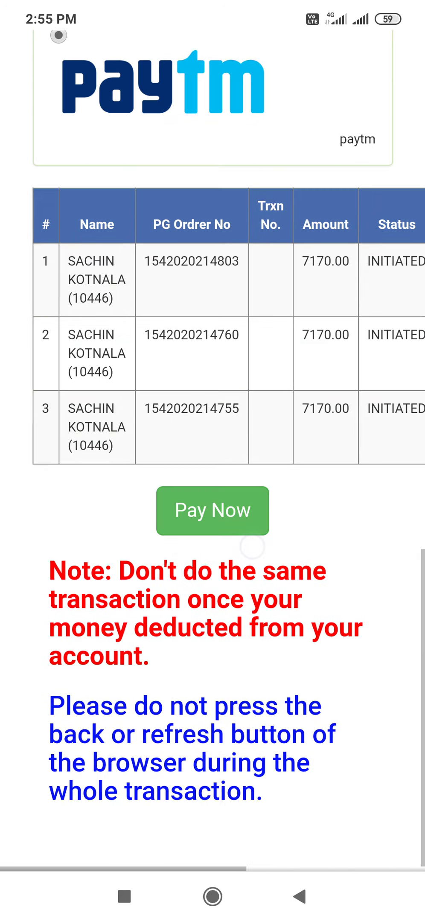
pyautogui.click(212, 510)
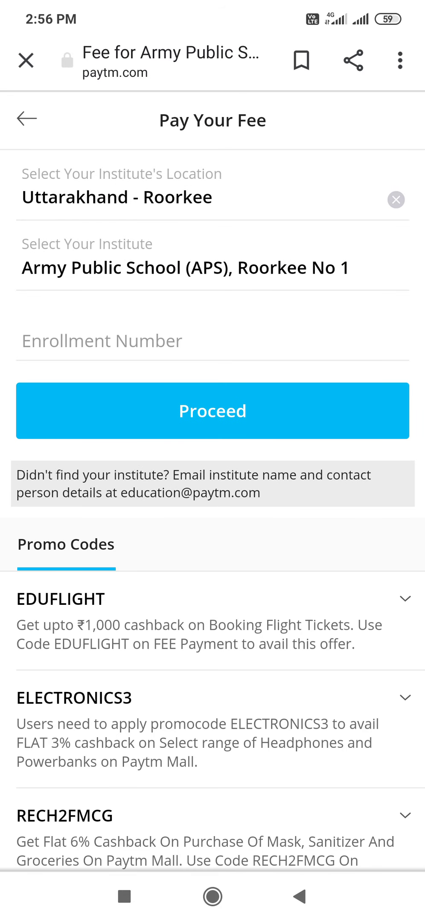
# Begin entering the Roorkee No 1 enrollment number in Paytm, then return to the APS DigiCamp Pay page.
pyautogui.click(213, 341)
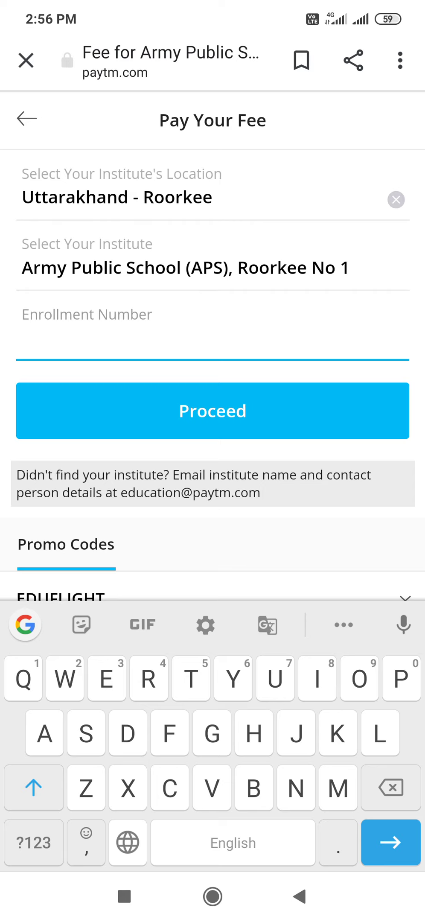
pyautogui.click(34, 844)
pyautogui.write('104')
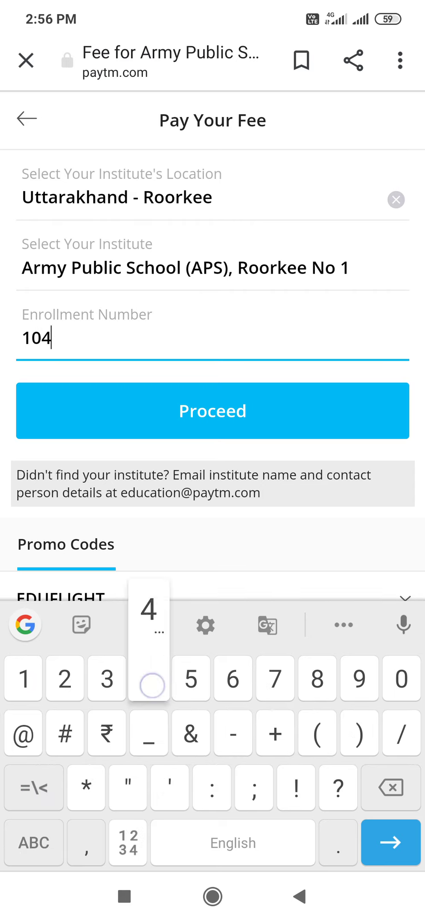
pyautogui.click(212, 411)
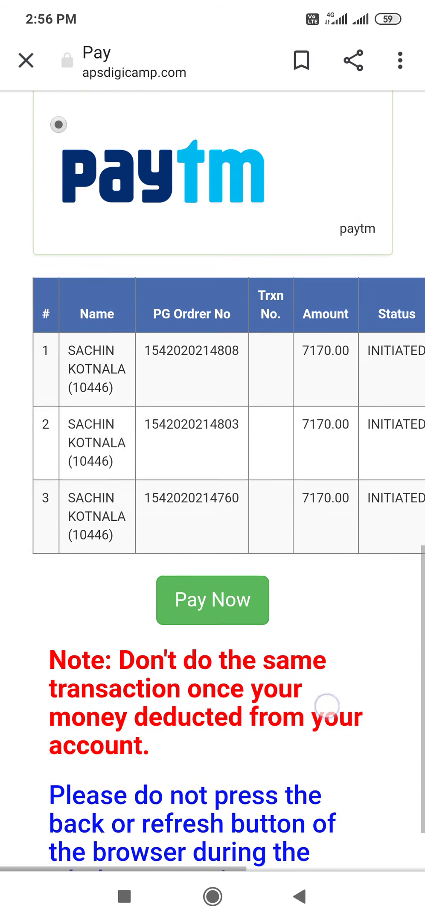
pyautogui.scroll(-3)
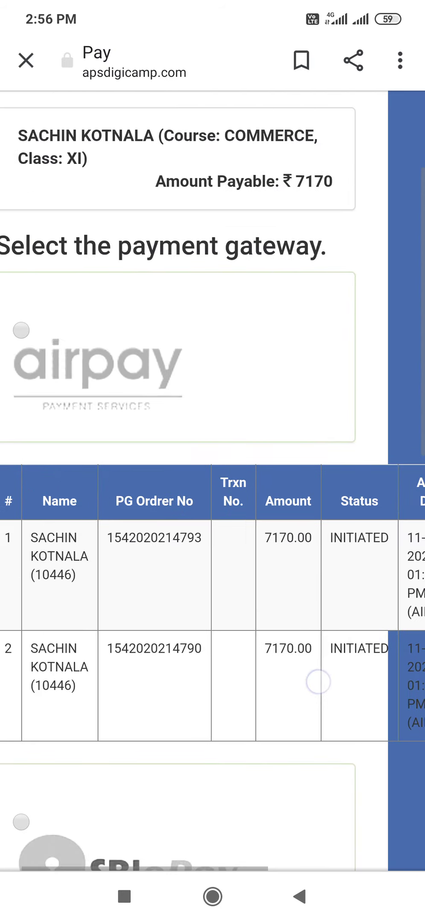